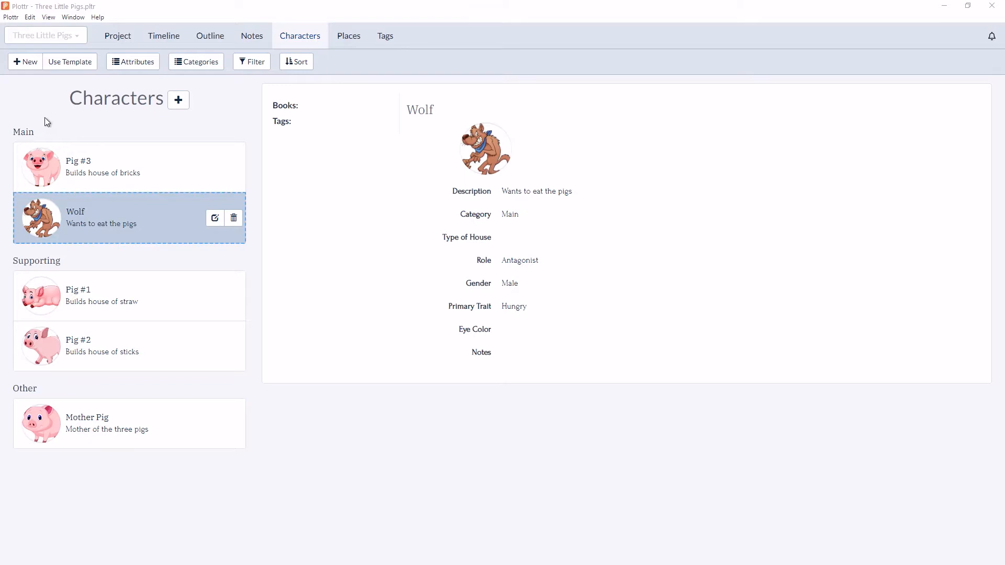
pyautogui.moveTo(38, 136)
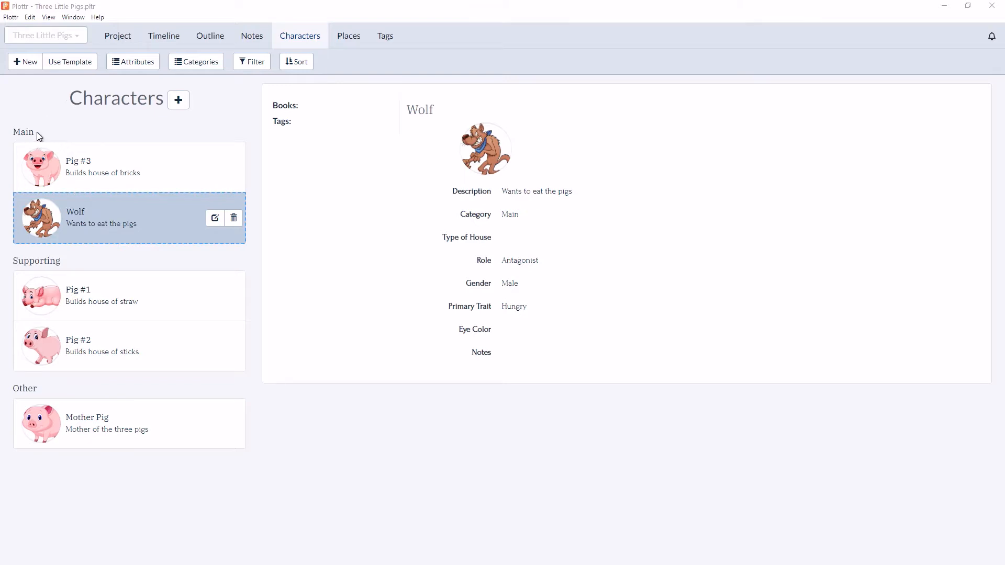
pyautogui.moveTo(69, 266)
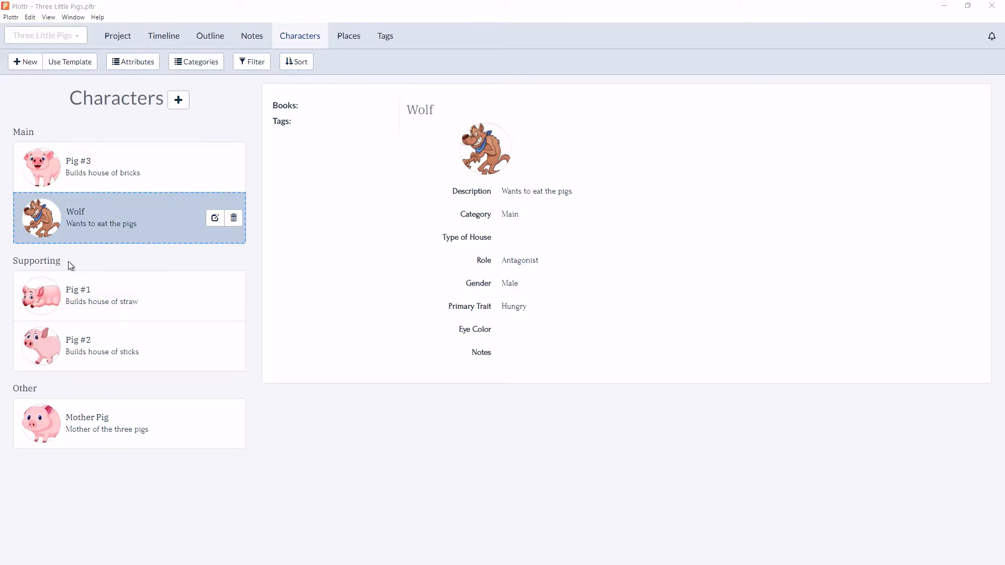
pyautogui.moveTo(202, 401)
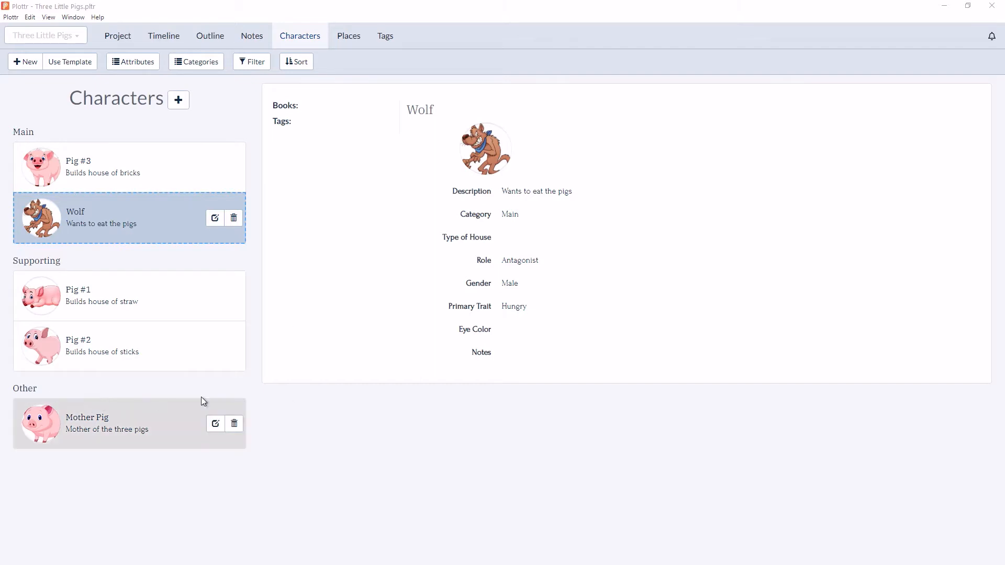
pyautogui.moveTo(268, 391)
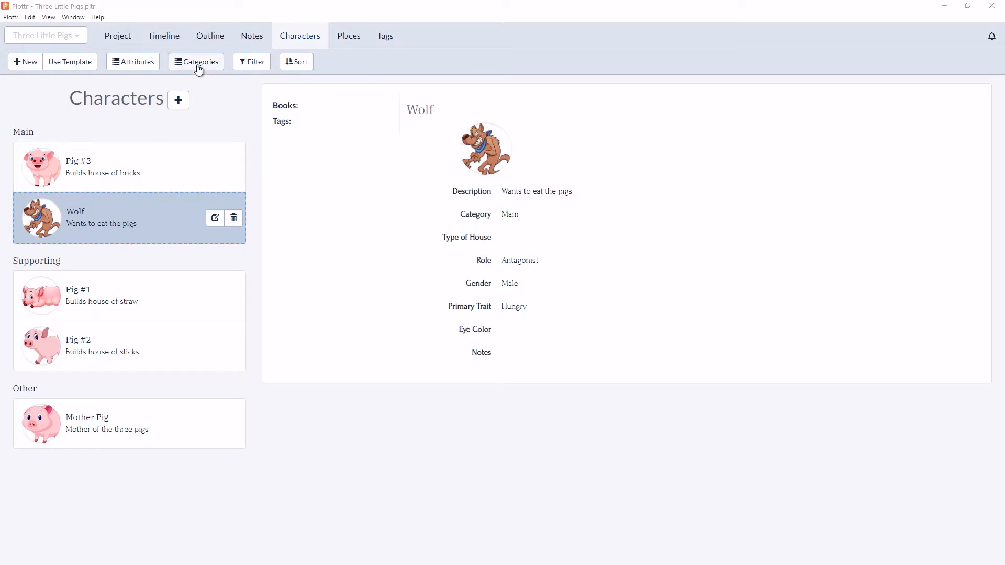
# Add a character category named 'Antagonist' in the category manager.
pyautogui.click(195, 61)
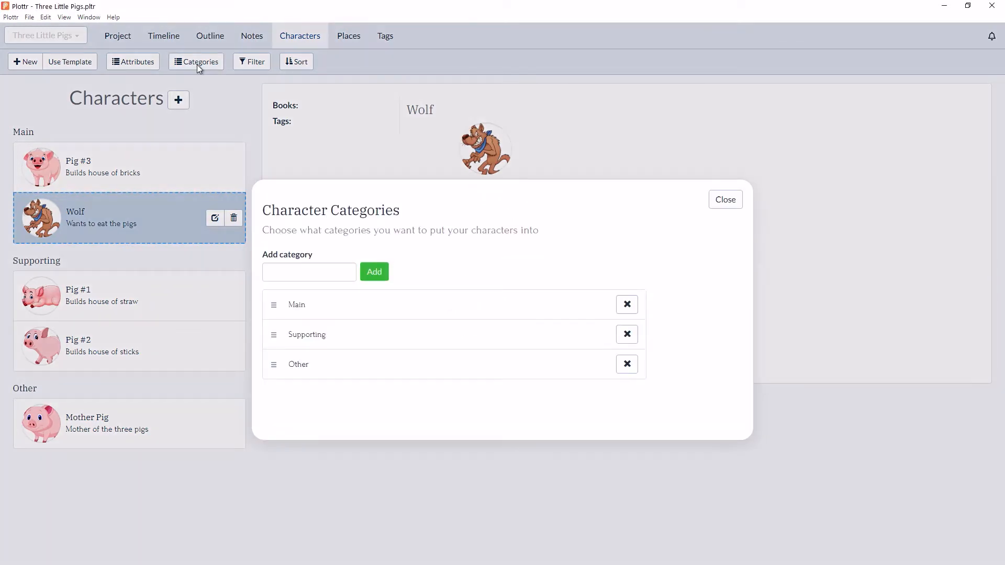
pyautogui.click(308, 272)
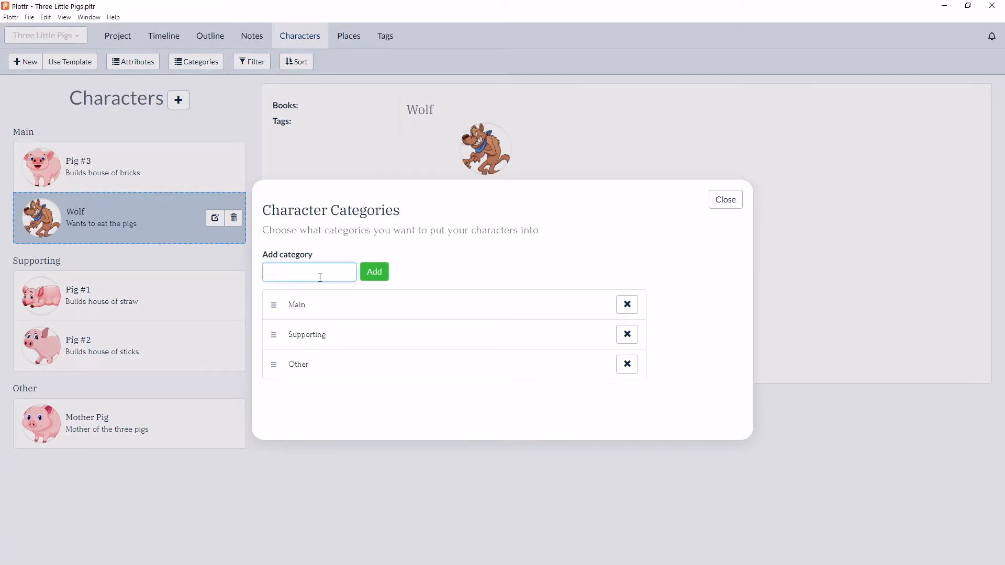
pyautogui.write('A')
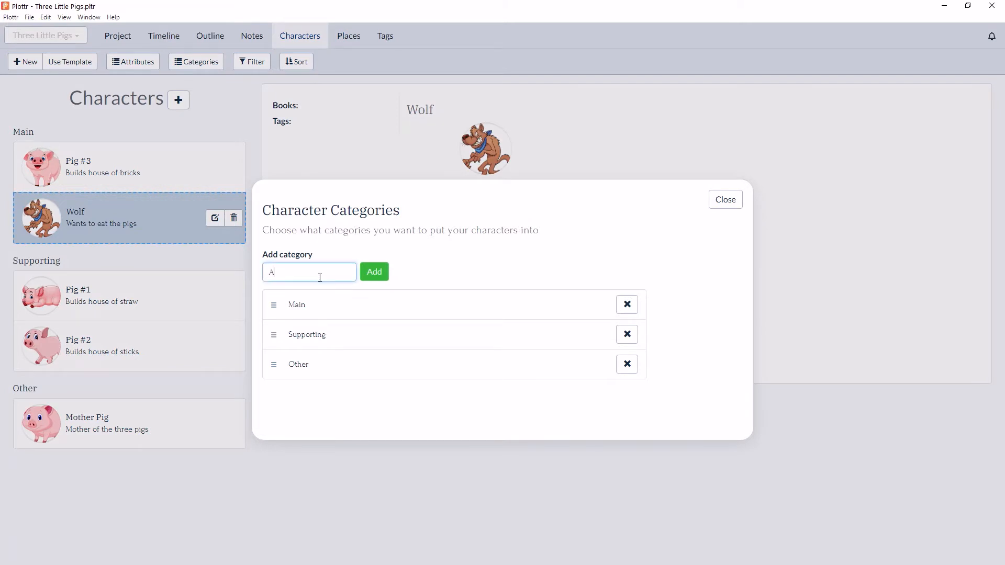
pyautogui.write('Antagonist')
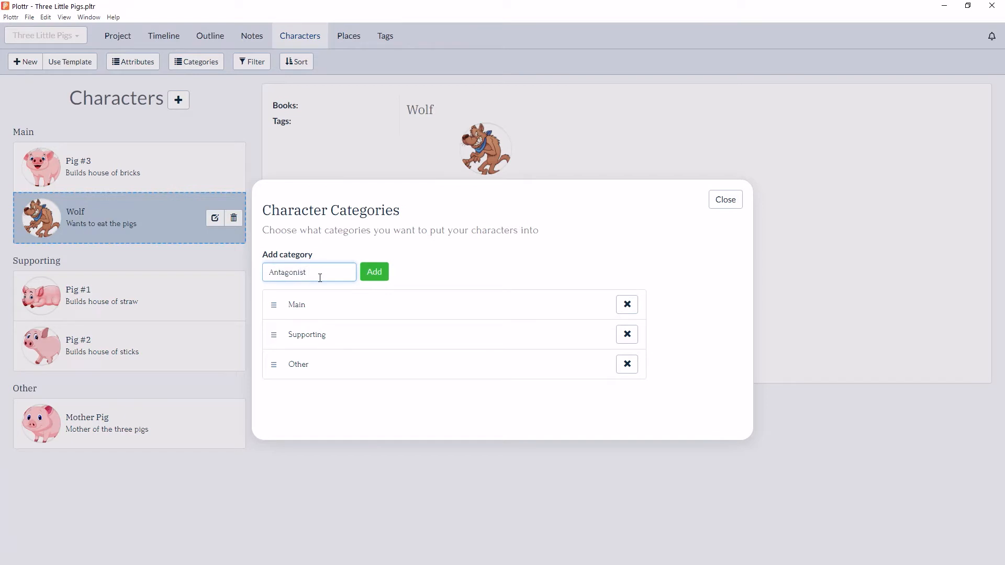
pyautogui.click(373, 272)
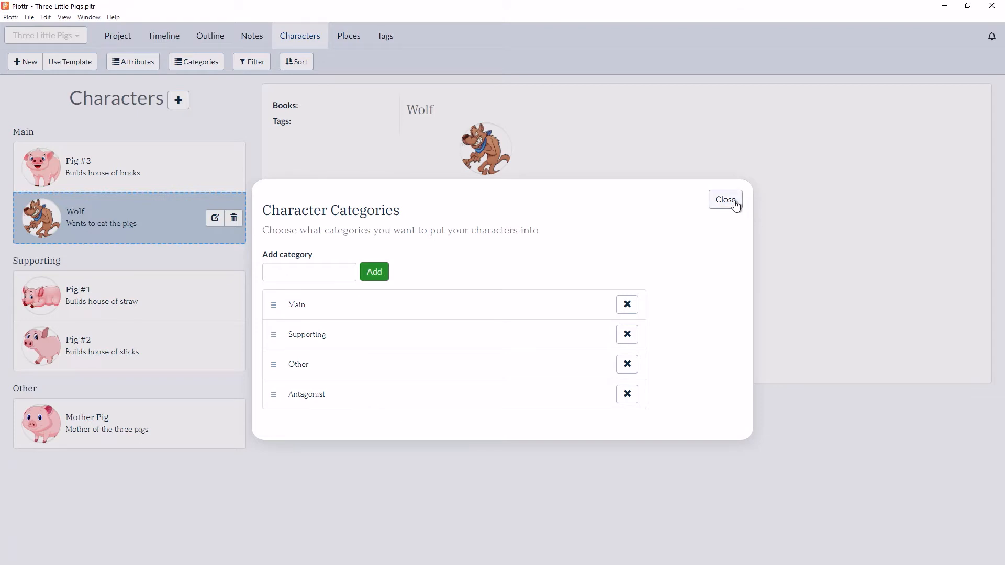
pyautogui.click(724, 199)
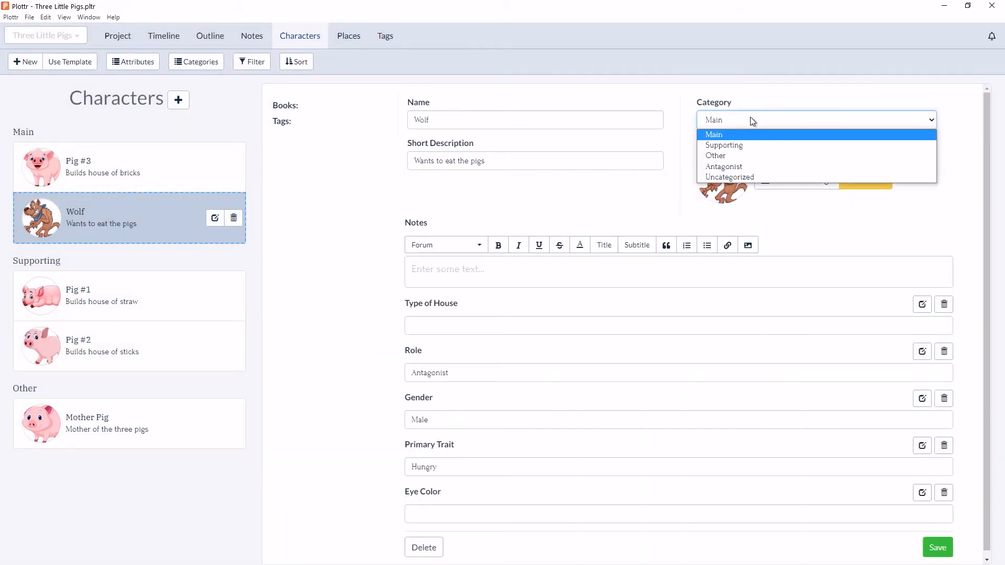
# Assign Wolf to the Antagonist category and reopen the category manager.
pyautogui.click(723, 166)
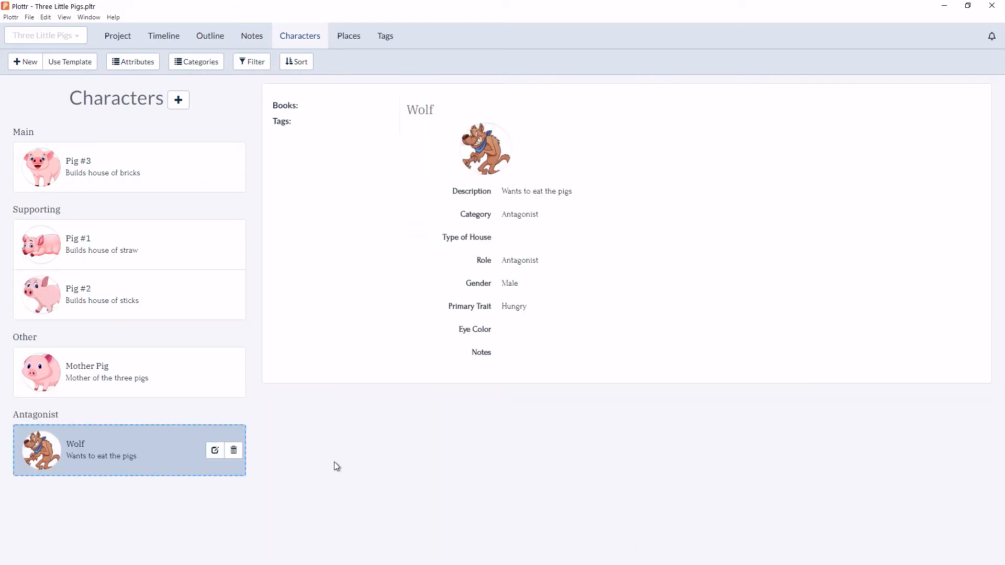
pyautogui.moveTo(339, 346)
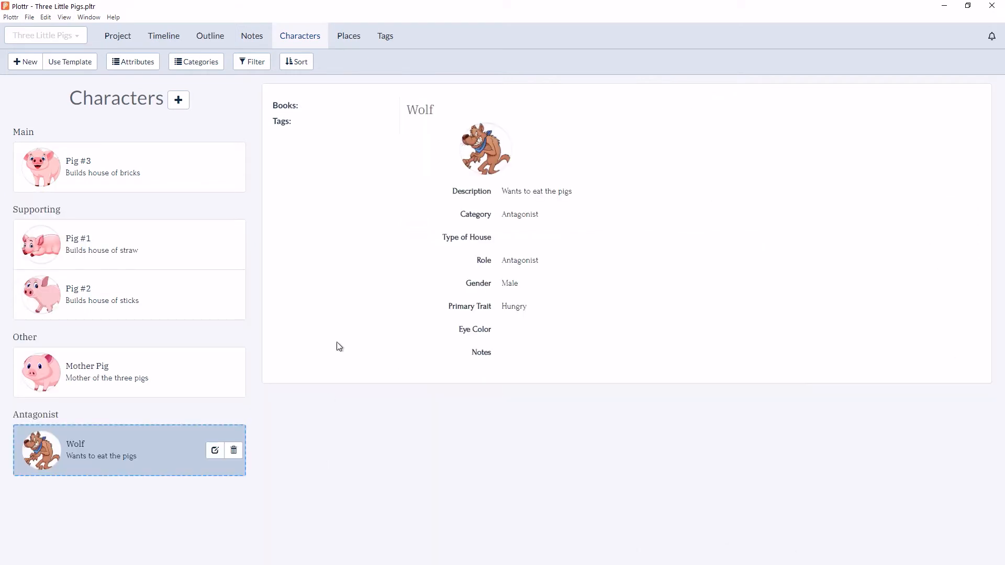
pyautogui.moveTo(277, 135)
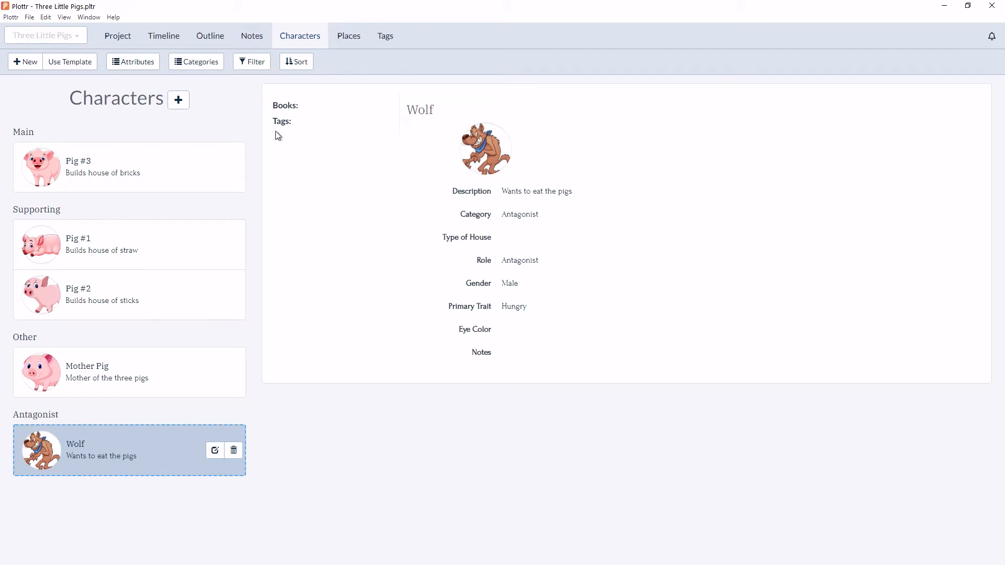
pyautogui.click(195, 62)
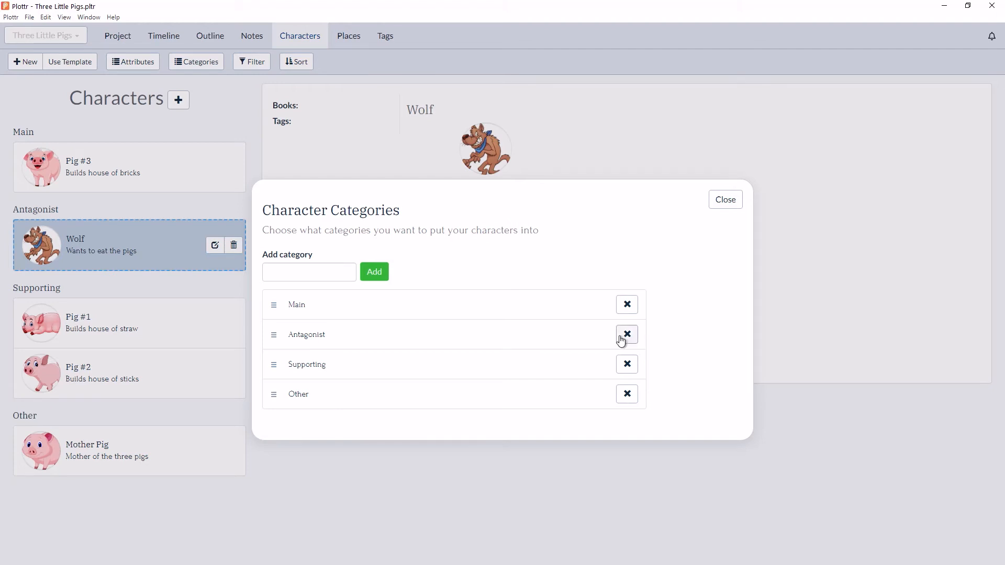
# Delete the Antagonist category, confirming the deletion, leaving Wolf uncategorized.
pyautogui.click(626, 334)
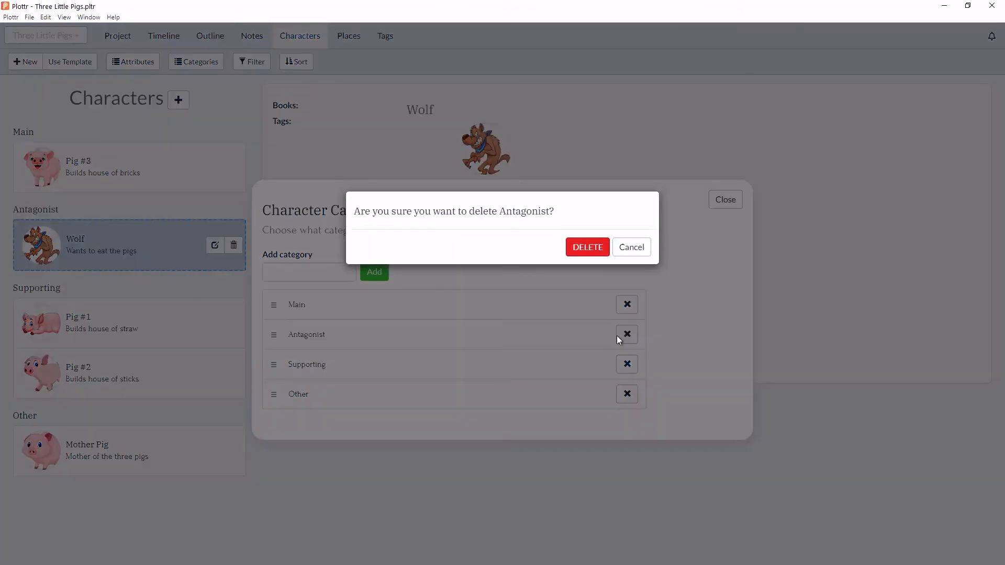
pyautogui.click(586, 247)
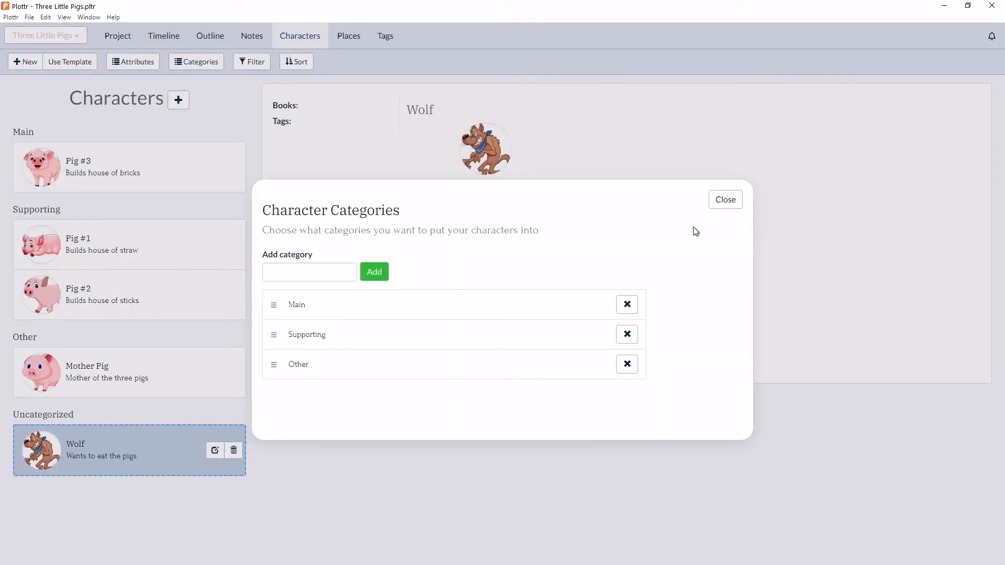
pyautogui.click(725, 199)
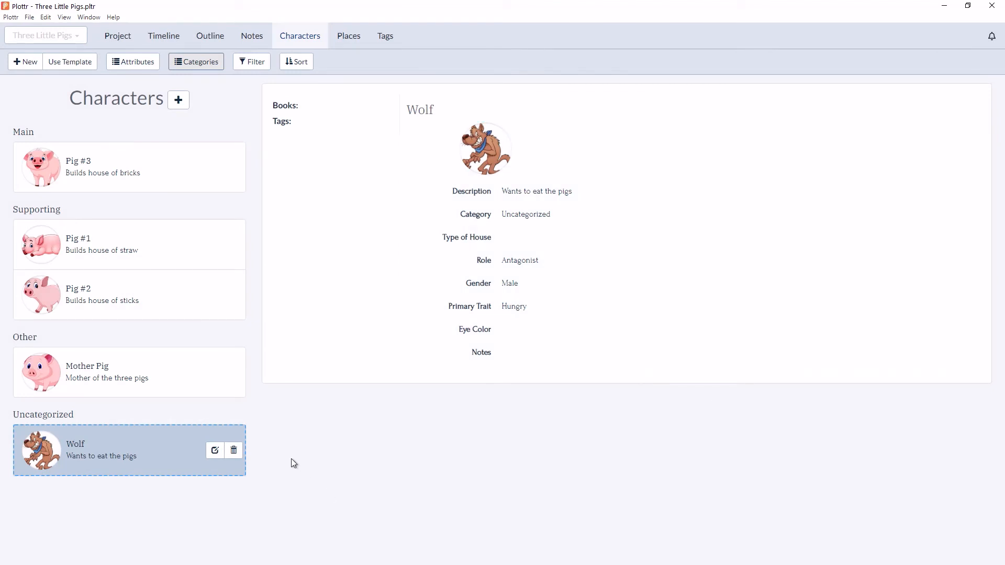
pyautogui.moveTo(283, 462)
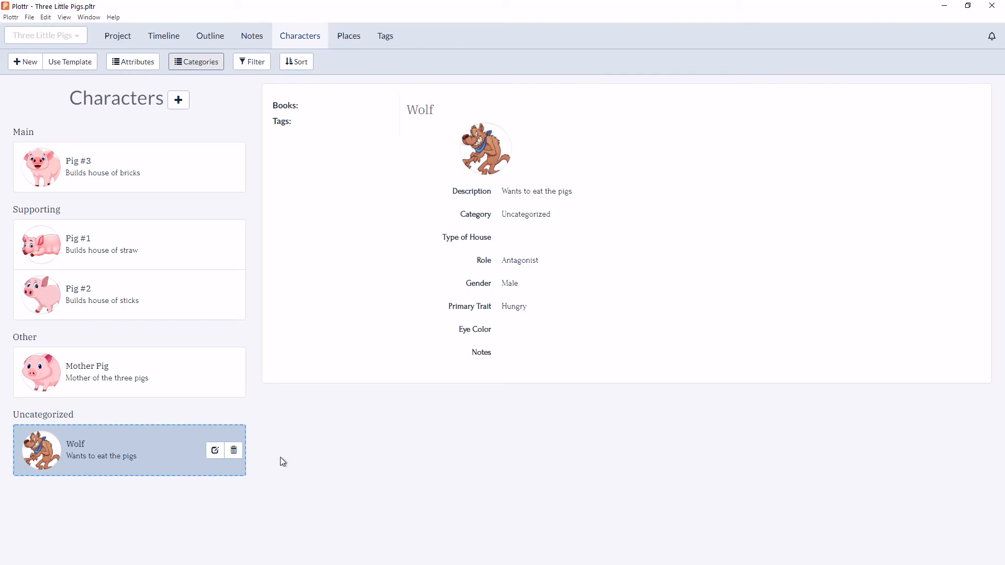
# Change Wolf's category from Uncategorized to Supporting.
pyautogui.click(215, 450)
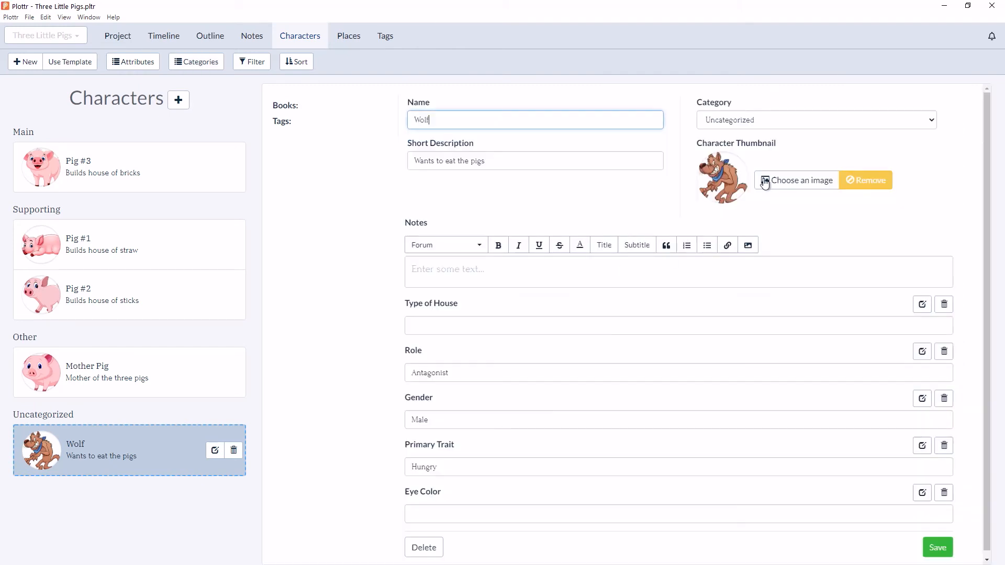
pyautogui.click(814, 120)
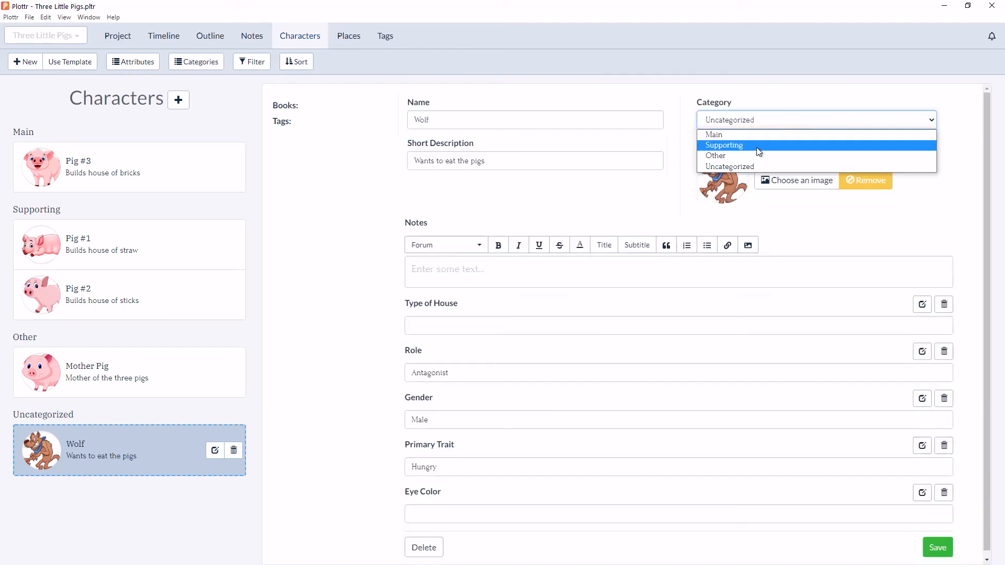
pyautogui.click(723, 145)
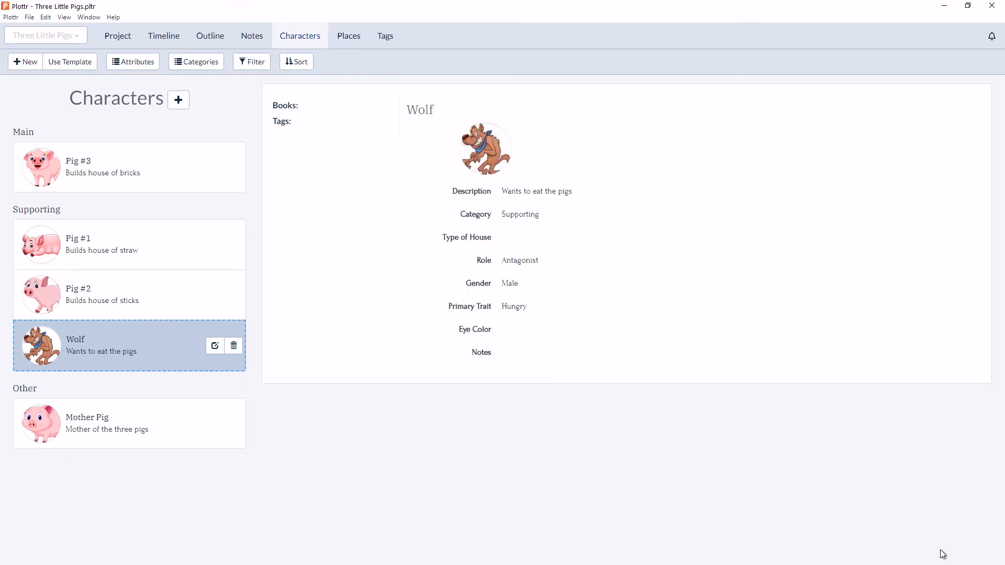
pyautogui.moveTo(533, 482)
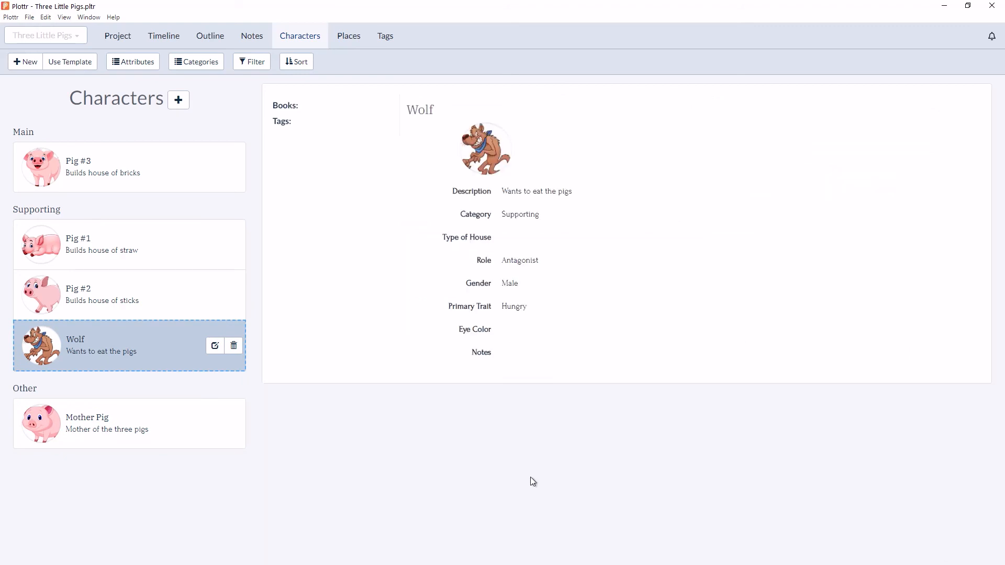